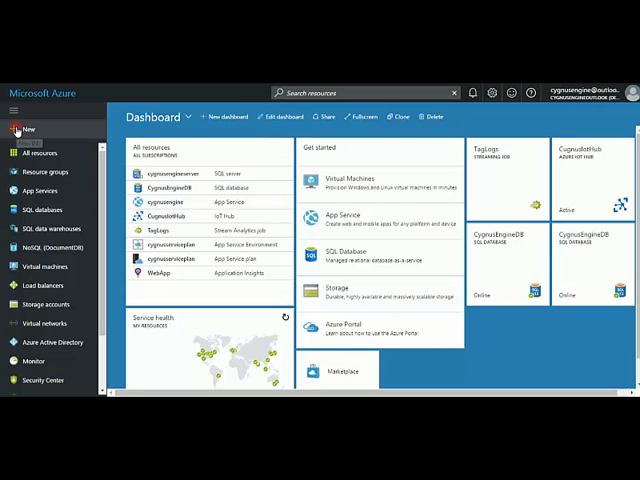
- Open the Machine Learning Workspace creation form under New > Internet of Things
{"action": "left_click", "coordinate": [15, 129]}
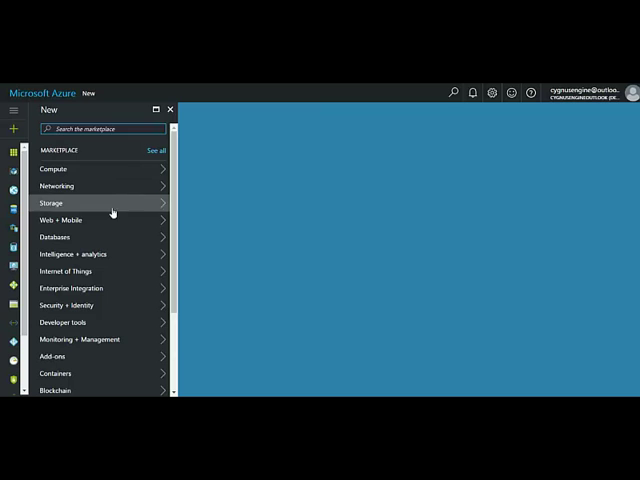
{"action": "left_click", "coordinate": [67, 271]}
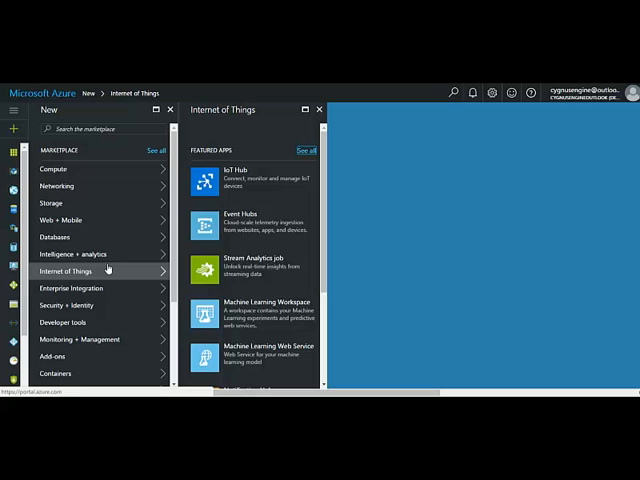
{"action": "mouse_move", "coordinate": [263, 237]}
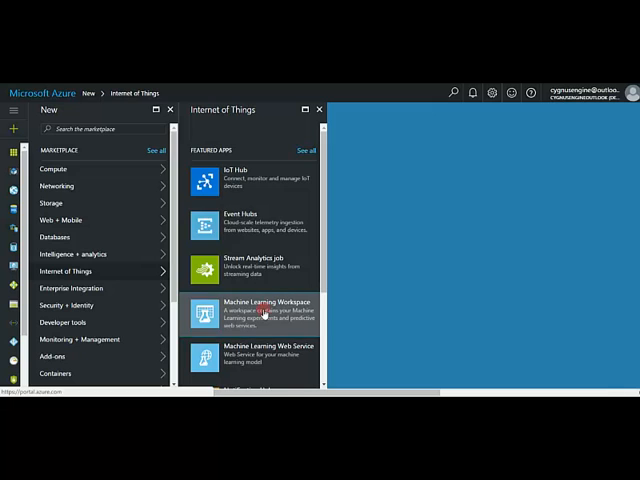
{"action": "left_click", "coordinate": [253, 305]}
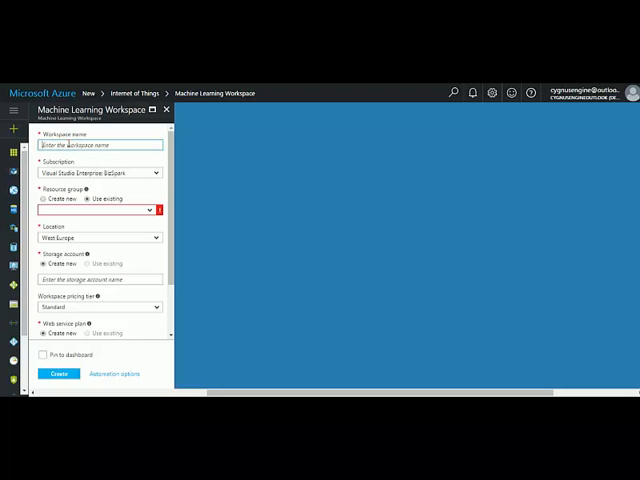
- Create workspace cygnusml in West Europe, resource group cygnusengine, with a DevTest Standard plan
{"action": "type", "text": "cygnusml"}
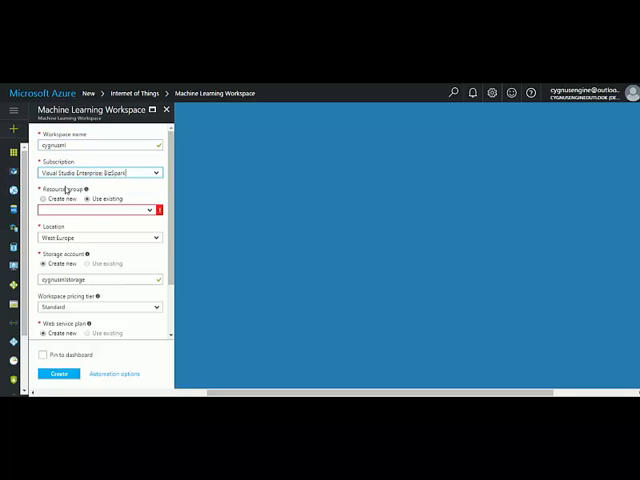
{"action": "mouse_move", "coordinate": [126, 223]}
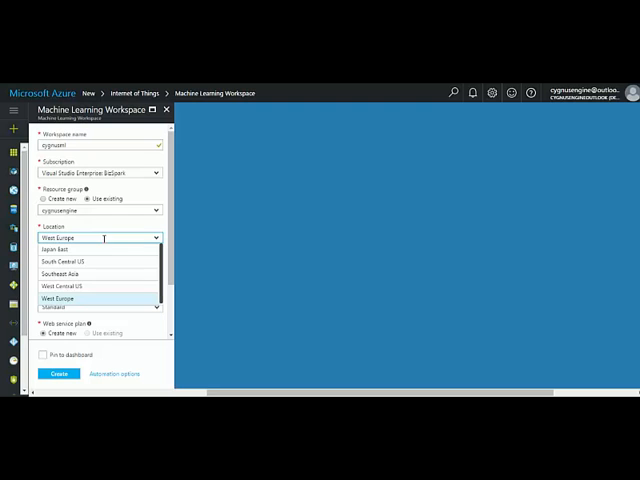
{"action": "left_click", "coordinate": [58, 298]}
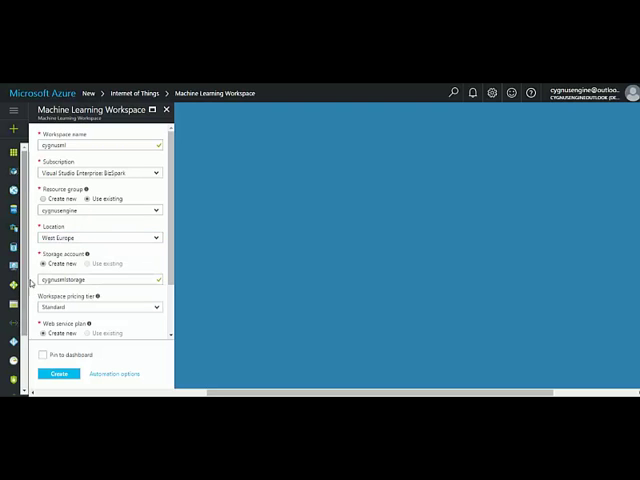
{"action": "scroll", "scroll_direction": "down", "scroll_amount": 3}
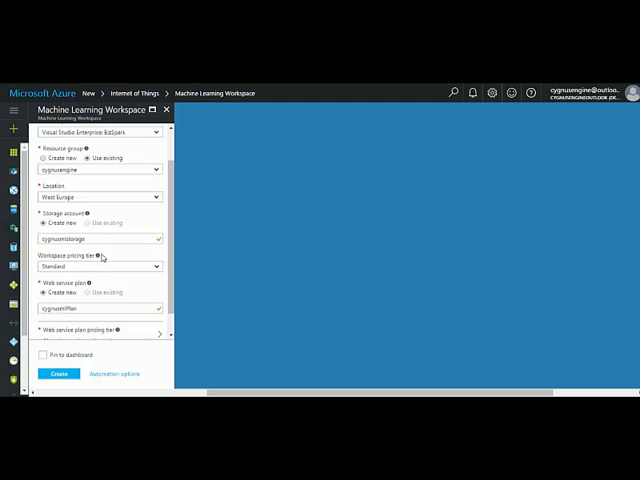
{"action": "scroll", "scroll_direction": "down", "scroll_amount": 3}
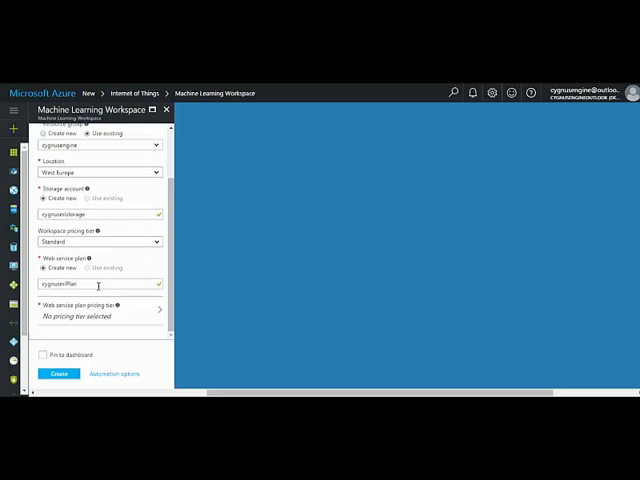
{"action": "mouse_move", "coordinate": [116, 363]}
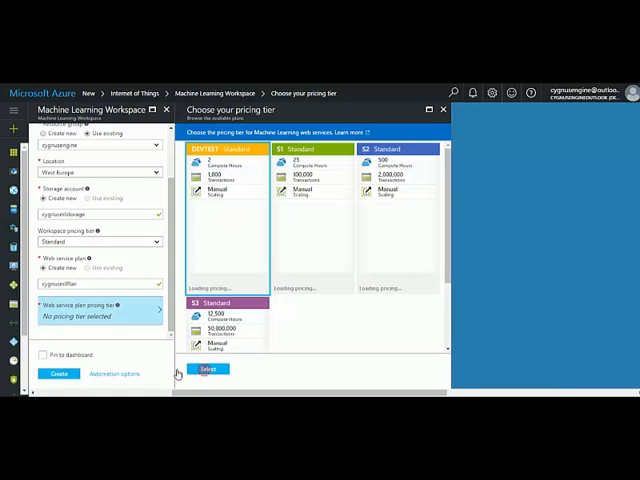
{"action": "left_click", "coordinate": [208, 369]}
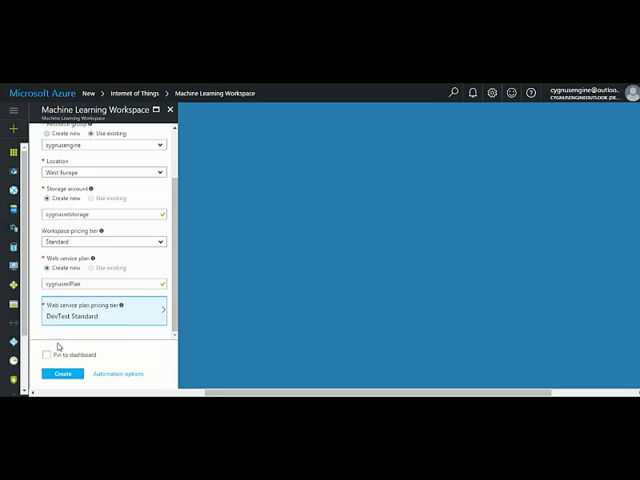
{"action": "left_click", "coordinate": [46, 354]}
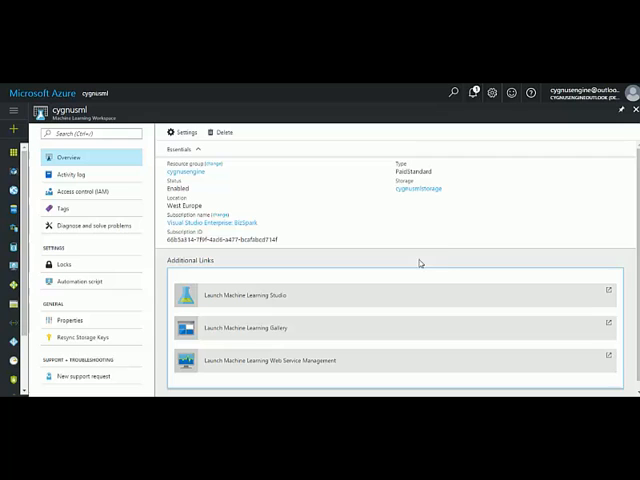
{"action": "mouse_move", "coordinate": [445, 253]}
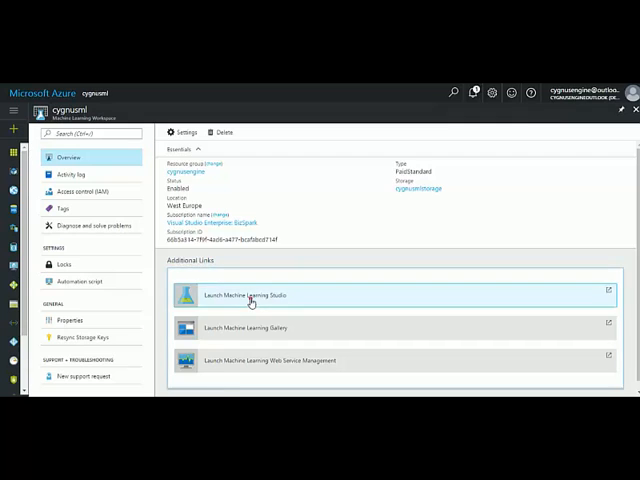
- Launch Machine Learning Studio from the cygnusml workspace overview
{"action": "left_click", "coordinate": [250, 295]}
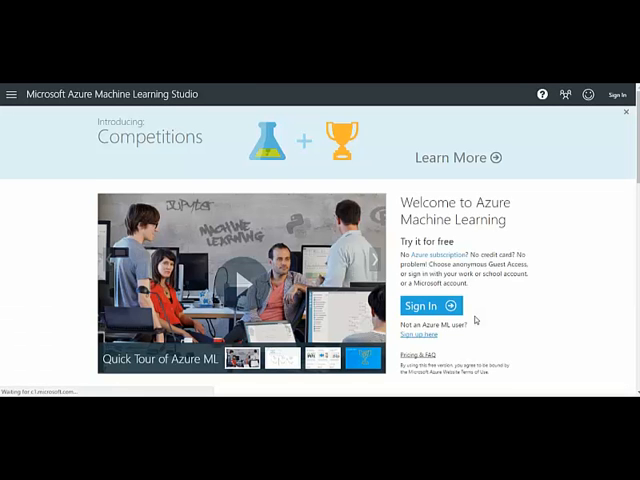
- Sign in to Machine Learning Studio from the welcome page
{"action": "scroll", "scroll_direction": "down", "scroll_amount": 3}
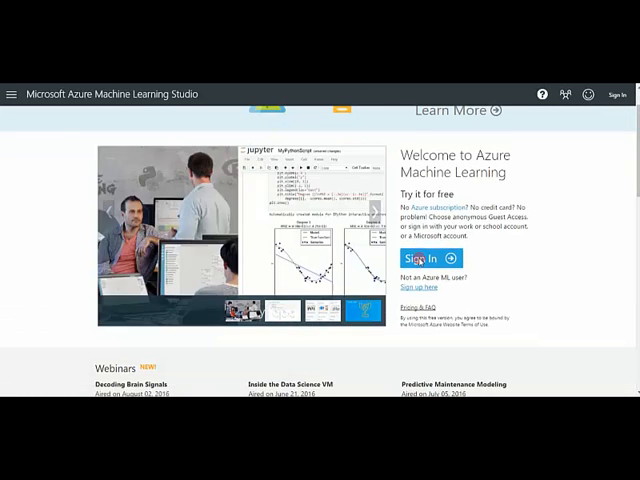
{"action": "left_click", "coordinate": [429, 258]}
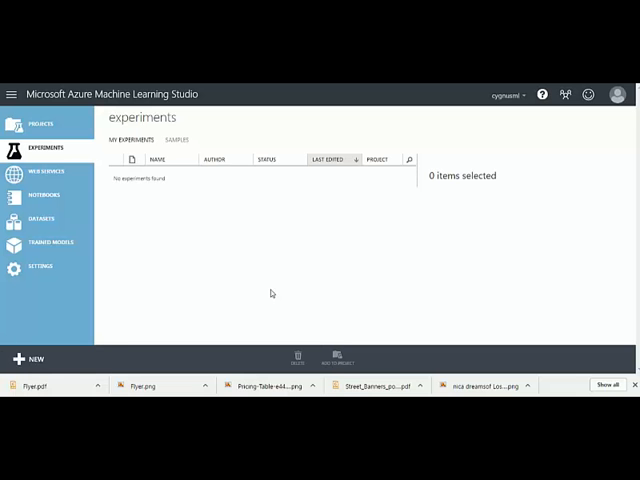
- Create a new blank experiment
{"action": "left_click", "coordinate": [30, 359]}
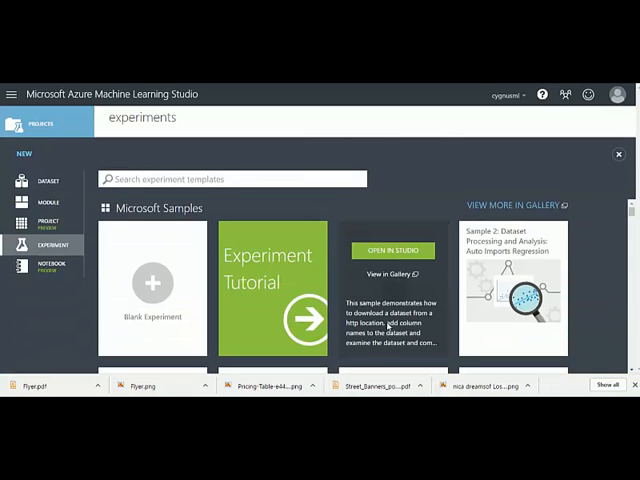
{"action": "scroll", "scroll_direction": "down", "scroll_amount": 3}
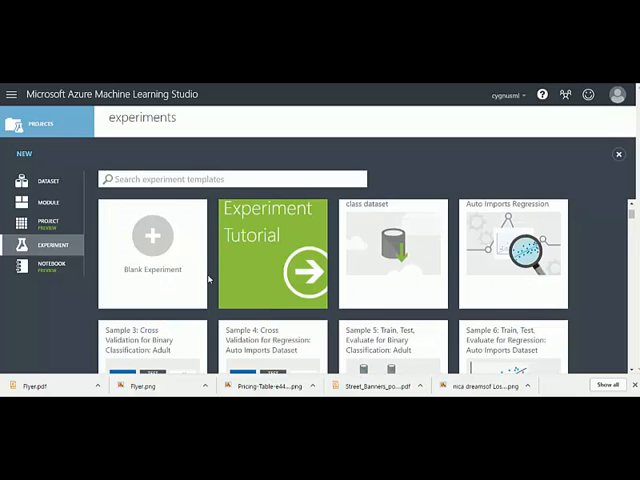
{"action": "left_click", "coordinate": [153, 250]}
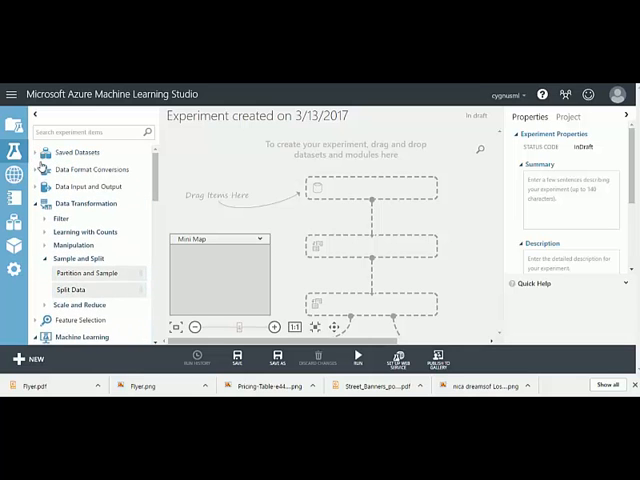
- Place the Adult Census Income Binary Classification dataset on the canvas and preview it
{"action": "left_click", "coordinate": [74, 152]}
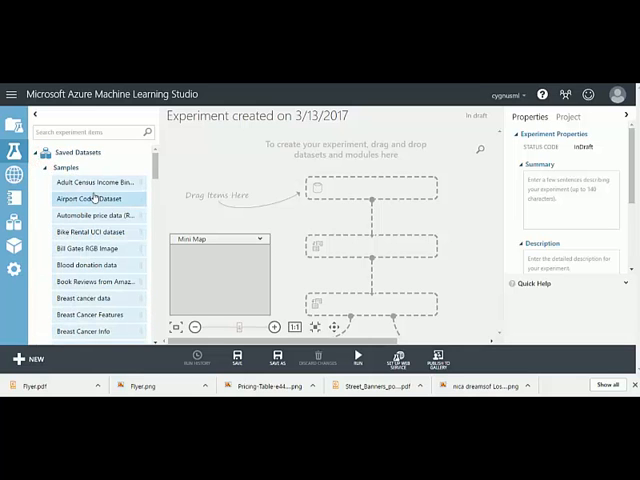
{"action": "left_click_drag", "start_coordinate": [90, 182], "coordinate": [375, 205]}
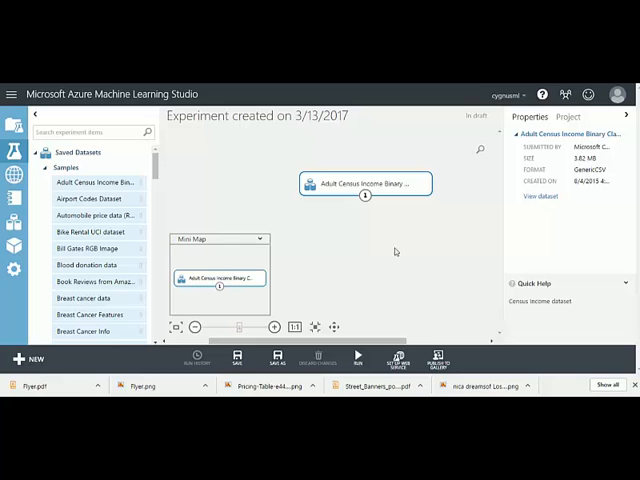
{"action": "right_click", "coordinate": [365, 195]}
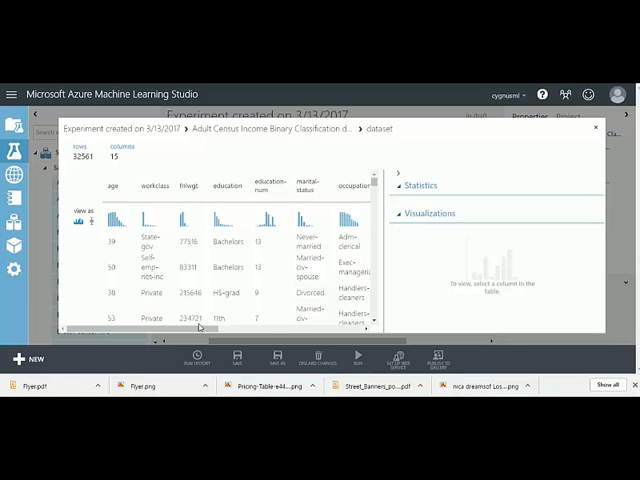
- Review the age, education and income column histograms, then close the data preview
{"action": "left_click", "coordinate": [290, 185]}
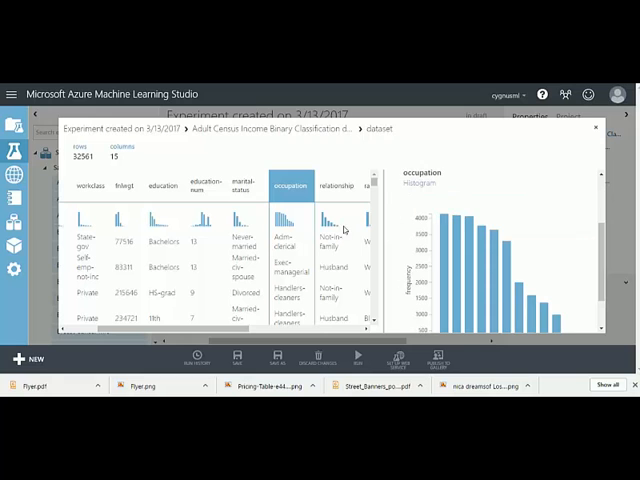
{"action": "left_click", "coordinate": [336, 185]}
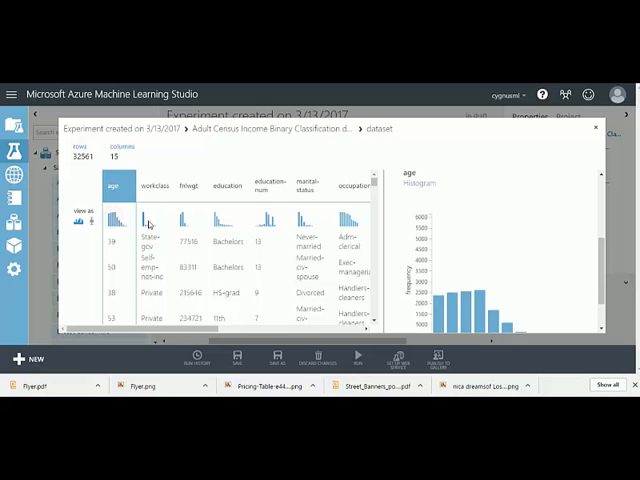
{"action": "left_click", "coordinate": [228, 185]}
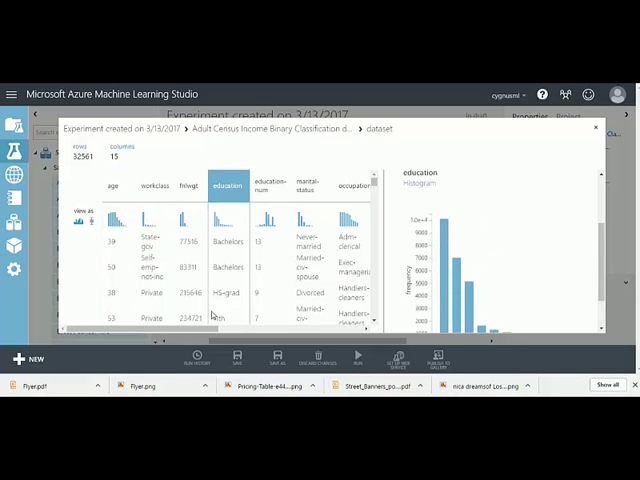
{"action": "scroll", "scroll_direction": "right", "scroll_amount": 3}
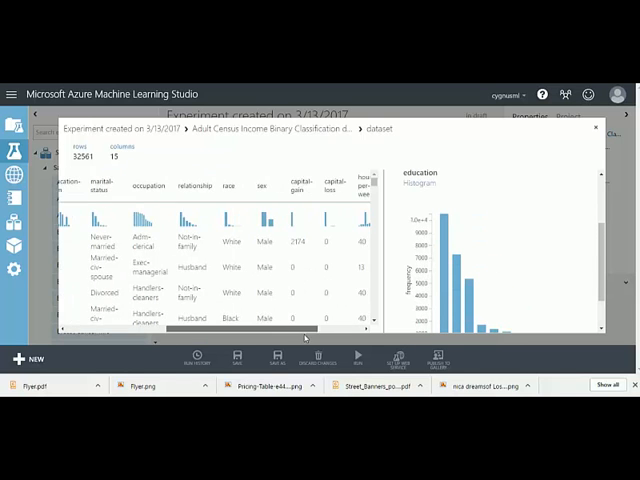
{"action": "scroll", "scroll_direction": "right", "scroll_amount": 3}
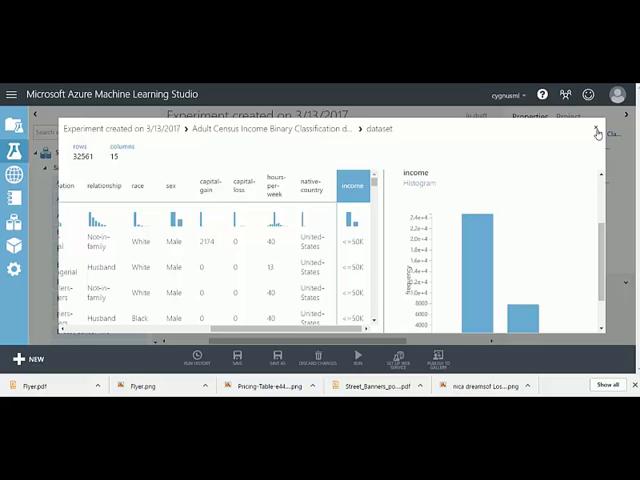
{"action": "left_click", "coordinate": [597, 130]}
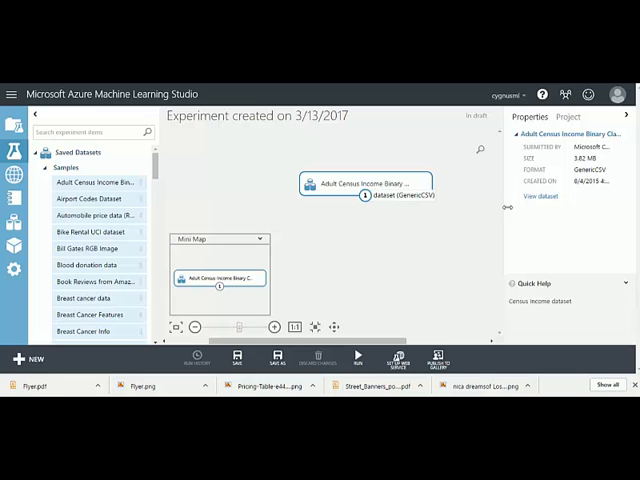
- Add Select Columns in Dataset and connect the census dataset to it
{"action": "left_click", "coordinate": [405, 275]}
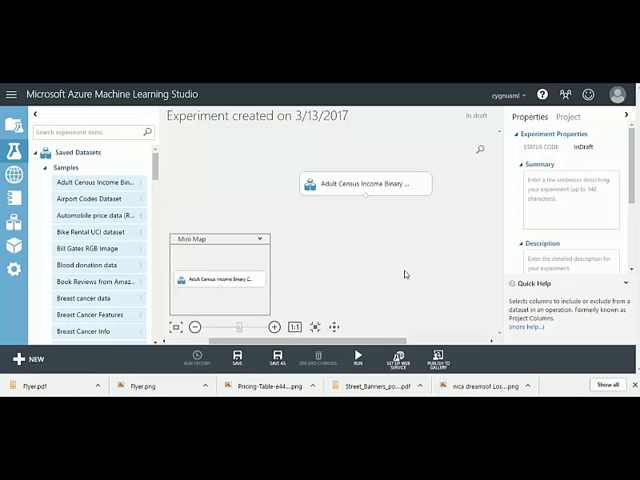
{"action": "left_click", "coordinate": [95, 183]}
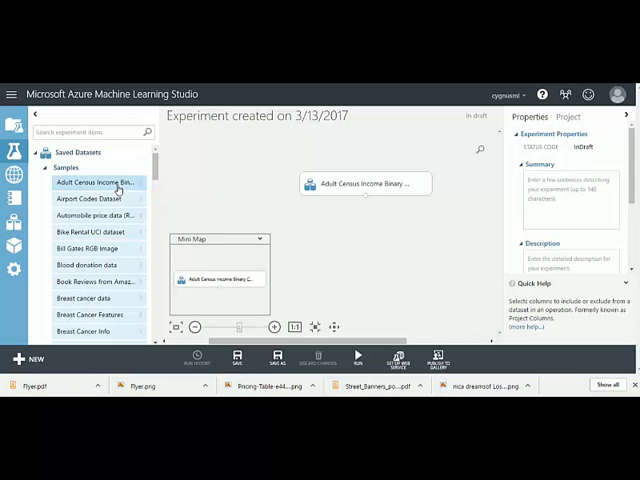
{"action": "left_click", "coordinate": [44, 173]}
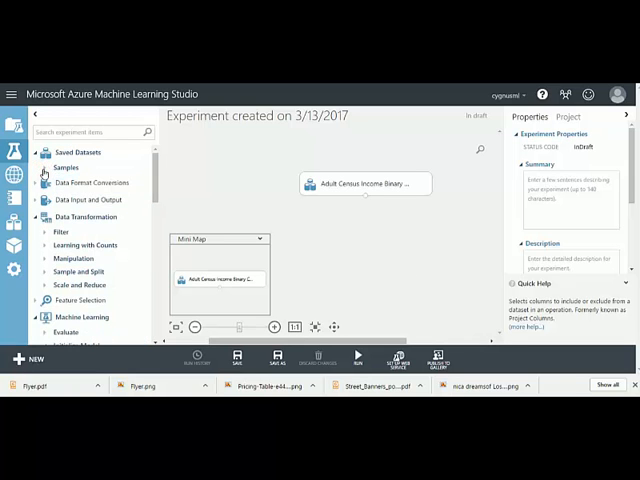
{"action": "scroll", "scroll_direction": "down", "scroll_amount": 3}
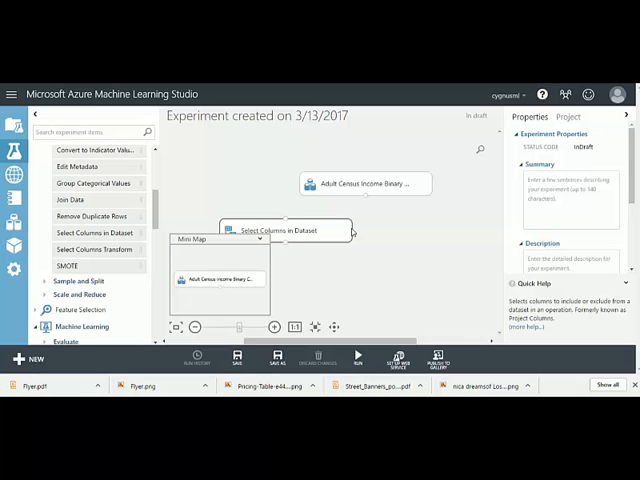
{"action": "left_click", "coordinate": [365, 228]}
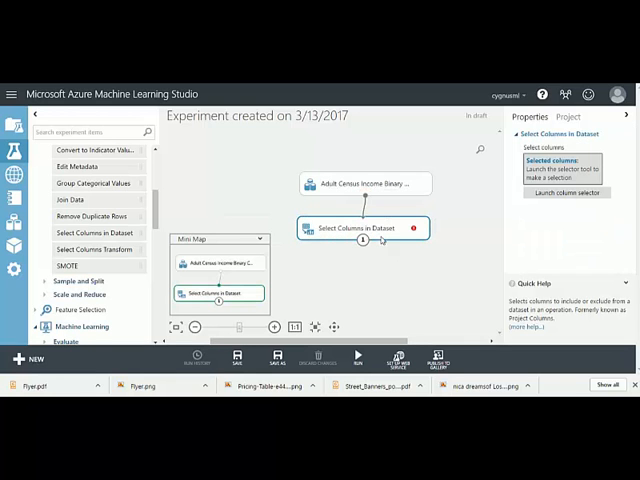
- Keep age, education, marital-status, relationship, race and sex in the column selector
{"action": "left_click", "coordinate": [566, 193]}
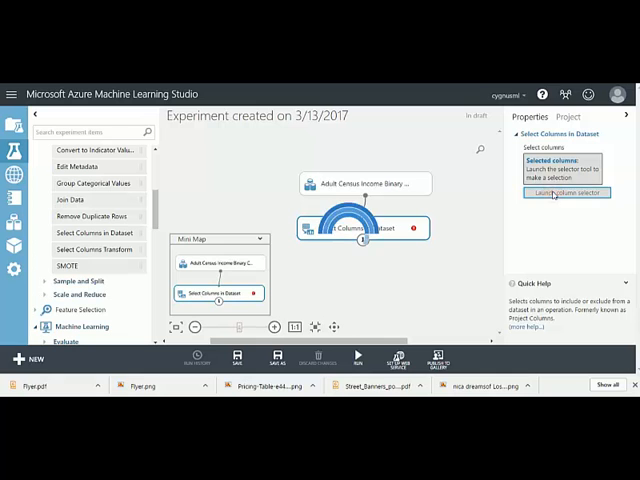
{"action": "left_click", "coordinate": [564, 193]}
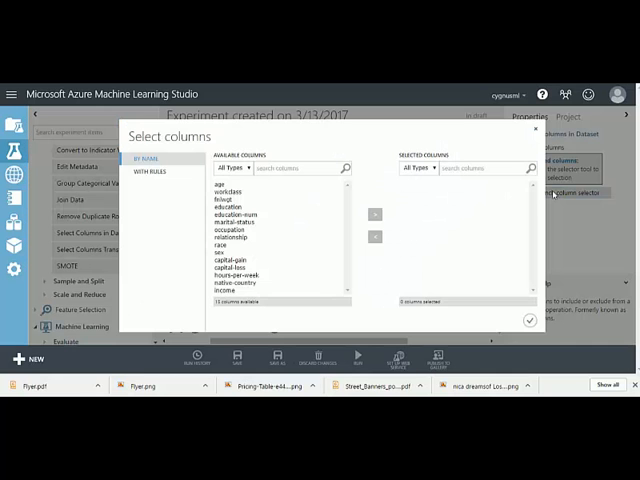
{"action": "left_click", "coordinate": [230, 187]}
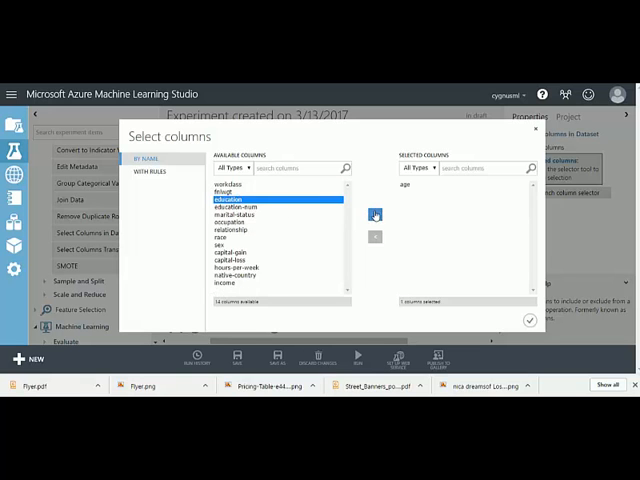
{"action": "left_click", "coordinate": [371, 214]}
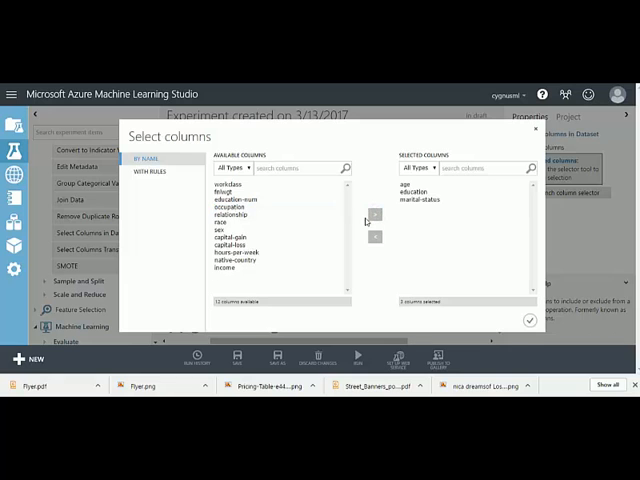
{"action": "left_click", "coordinate": [232, 214]}
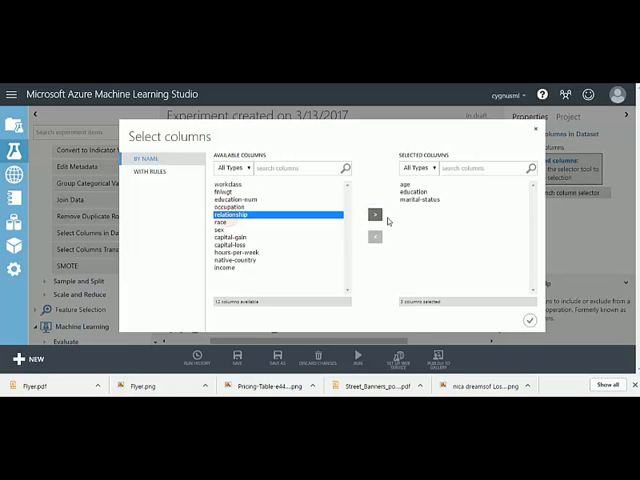
{"action": "left_click", "coordinate": [372, 214]}
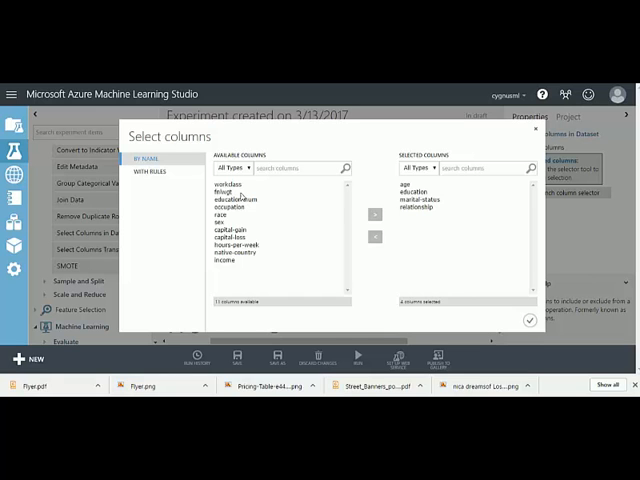
{"action": "left_click", "coordinate": [369, 208]}
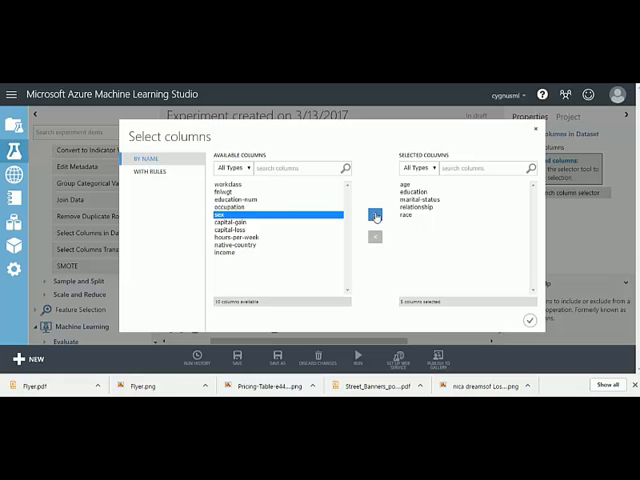
{"action": "left_click", "coordinate": [373, 215]}
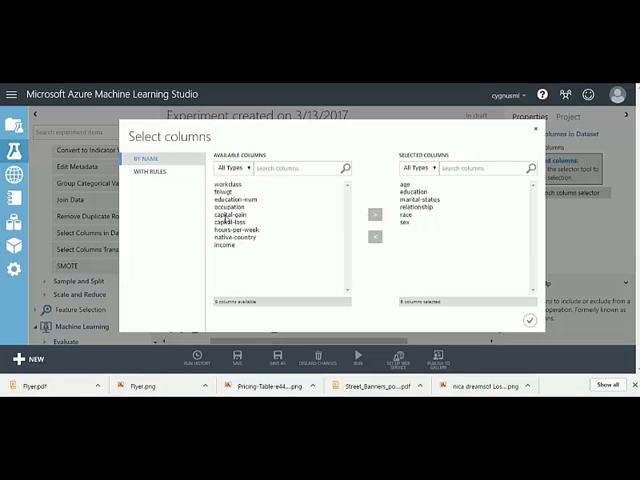
{"action": "left_click", "coordinate": [228, 256]}
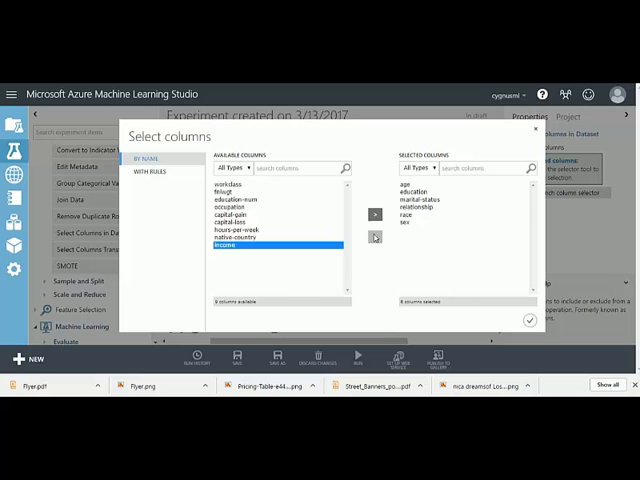
{"action": "left_click", "coordinate": [372, 211]}
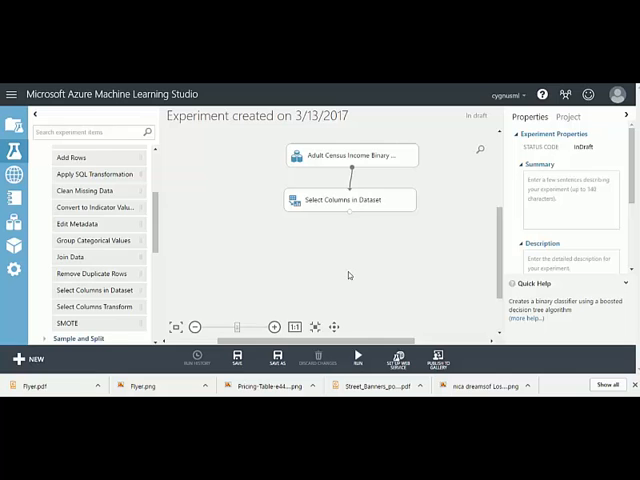
- Place a Two-Class Boosted Decision Tree and connect it to Train Model
{"action": "scroll", "scroll_direction": "down", "scroll_amount": 3}
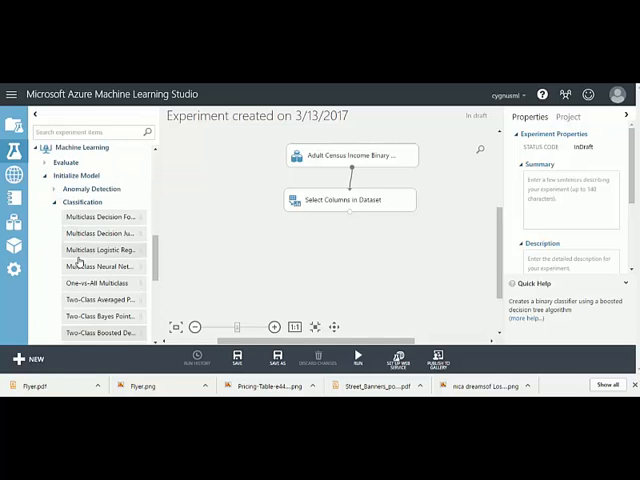
{"action": "scroll", "scroll_direction": "down", "scroll_amount": 3}
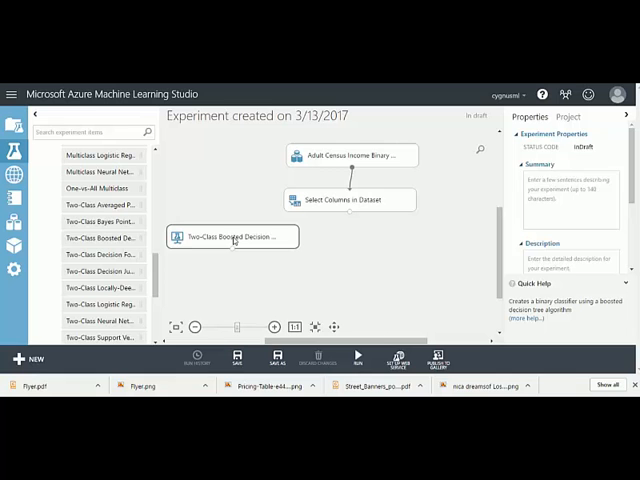
{"action": "left_click", "coordinate": [232, 236]}
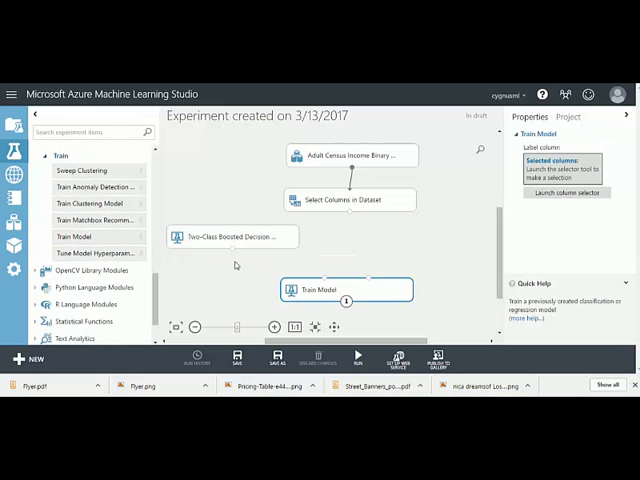
{"action": "left_click", "coordinate": [347, 290]}
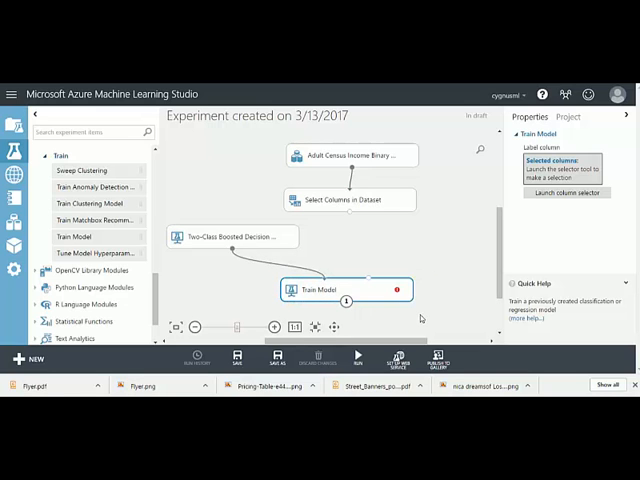
{"action": "mouse_move", "coordinate": [399, 290]}
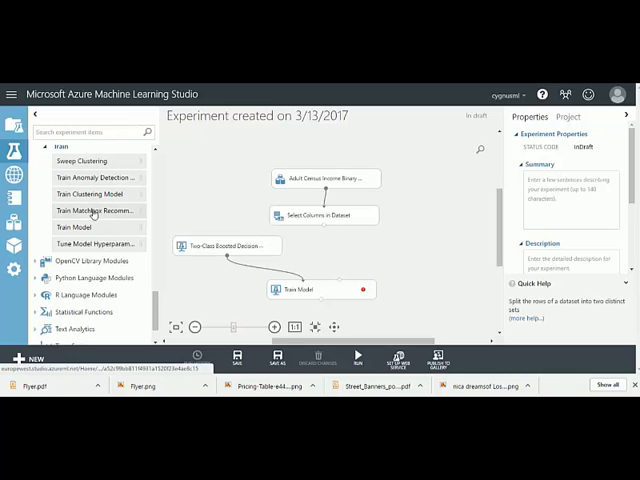
- Add a Split Data step with 0.8 row fraction feeding Train Model
{"action": "scroll", "scroll_direction": "up", "scroll_amount": 3}
{"action": "type", "text": "0.8"}
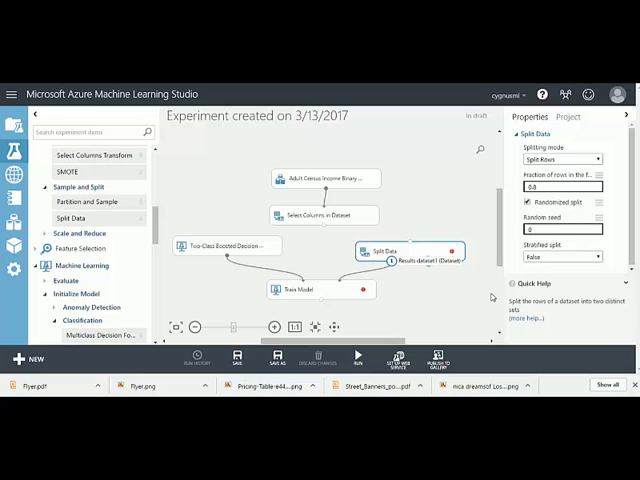
{"action": "left_click", "coordinate": [302, 290]}
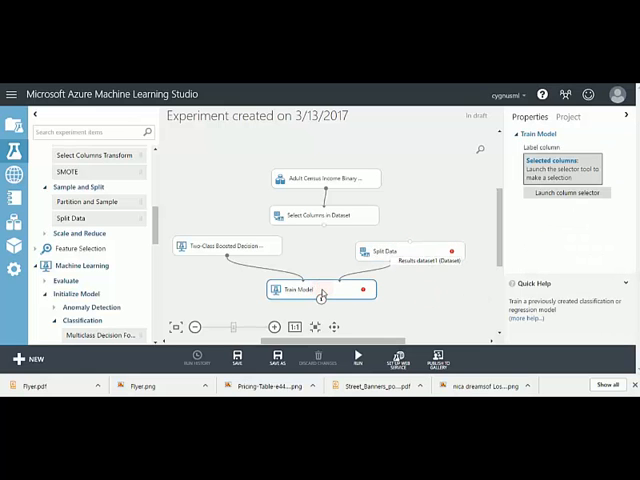
- Set Train Model's label column to income
{"action": "left_click", "coordinate": [567, 193]}
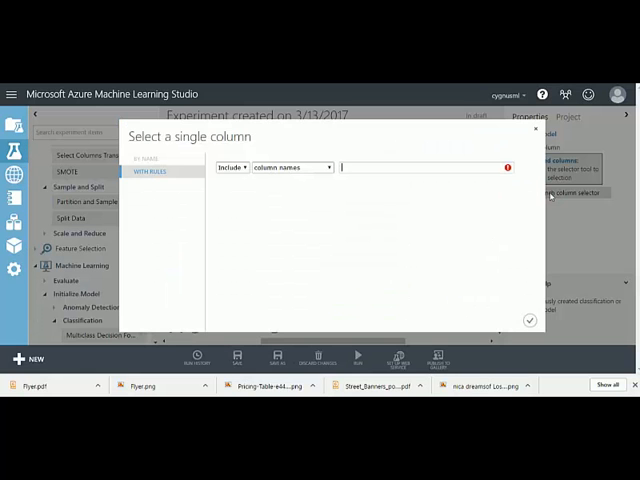
{"action": "type", "text": "income"}
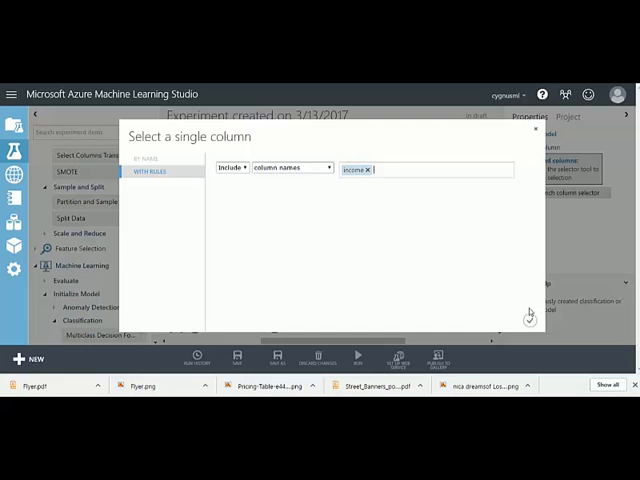
{"action": "left_click", "coordinate": [529, 319]}
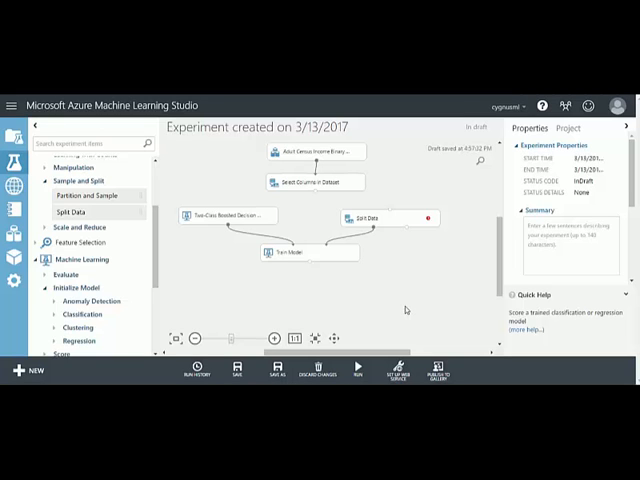
- Expand the scoring modules, place Evaluate Model below Score Model, and connect them
{"action": "scroll", "scroll_direction": "down", "scroll_amount": 3}
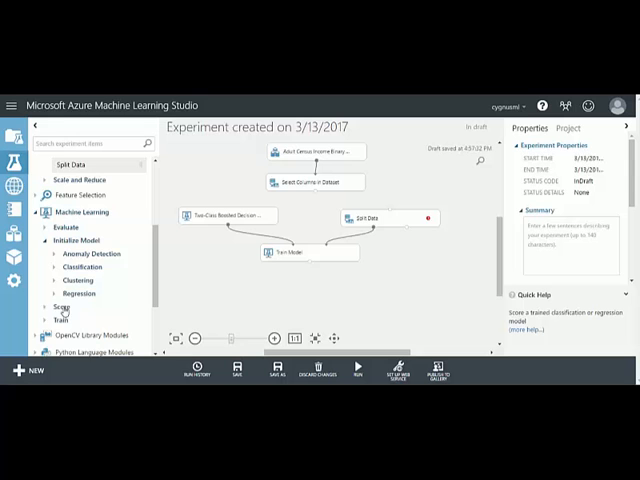
{"action": "left_click", "coordinate": [48, 307]}
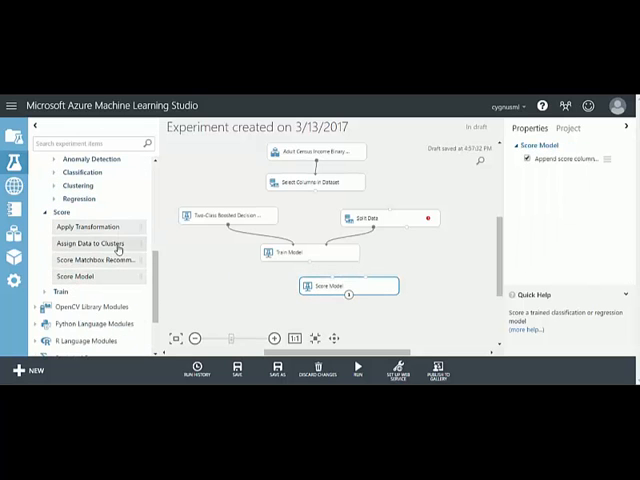
{"action": "scroll", "scroll_direction": "up", "scroll_amount": 3}
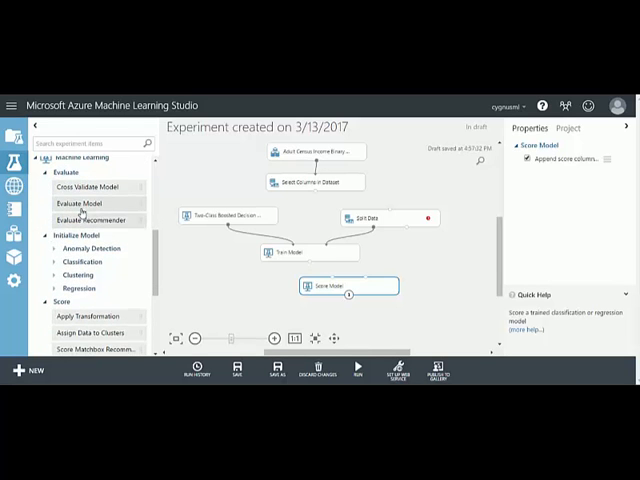
{"action": "left_click_drag", "start_coordinate": [68, 204], "coordinate": [420, 330]}
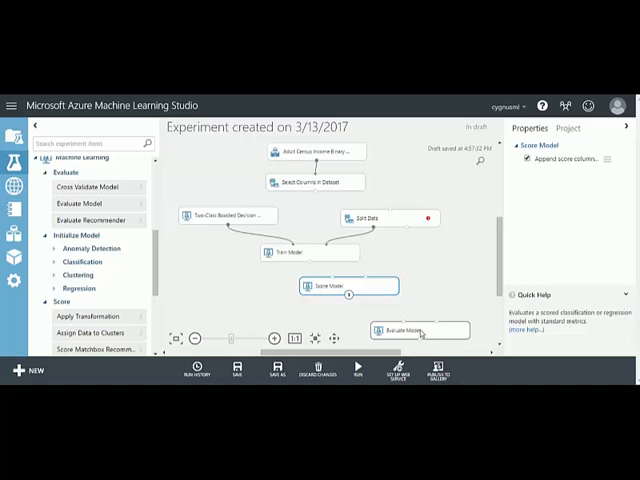
{"action": "left_click", "coordinate": [420, 330]}
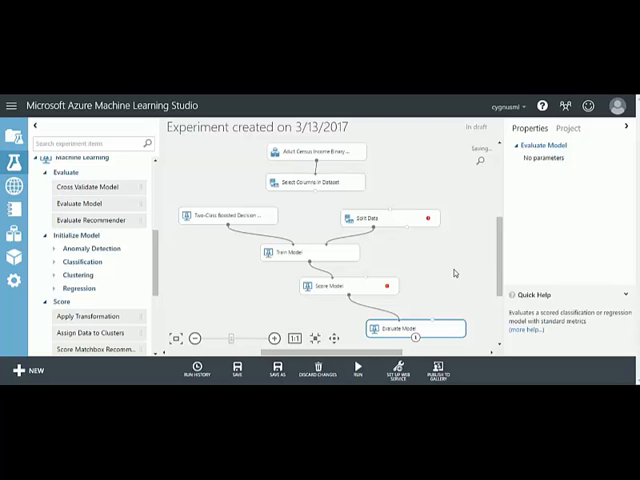
{"action": "mouse_move", "coordinate": [408, 231]}
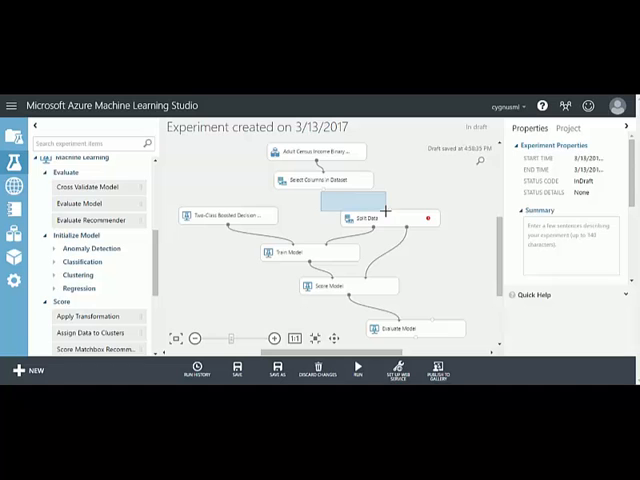
{"action": "left_click", "coordinate": [377, 218]}
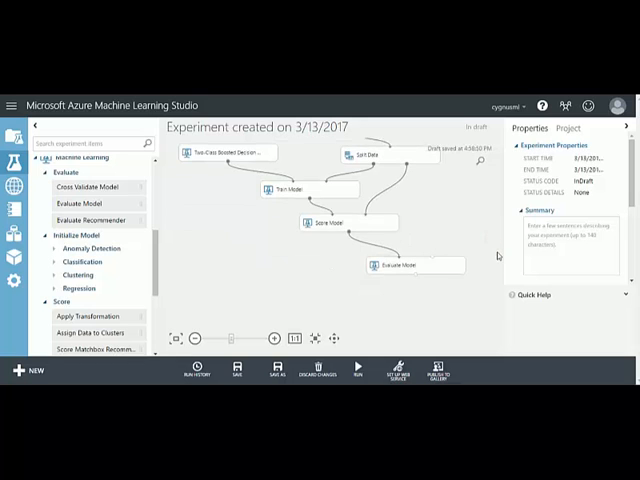
- Save and run the experiment, then open Evaluate Model's output port options
{"action": "left_click", "coordinate": [237, 371]}
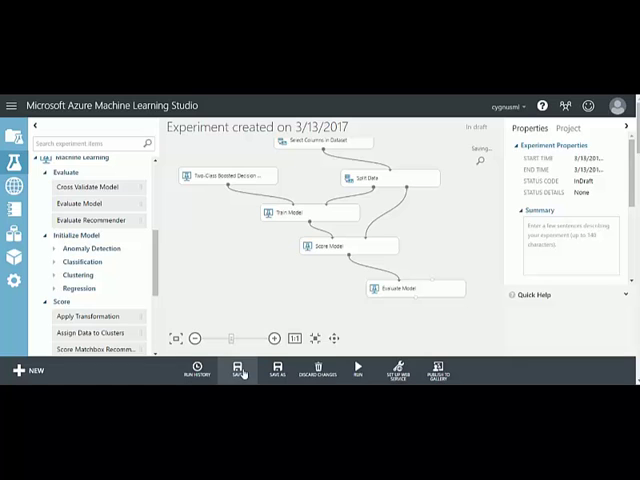
{"action": "left_click", "coordinate": [238, 372]}
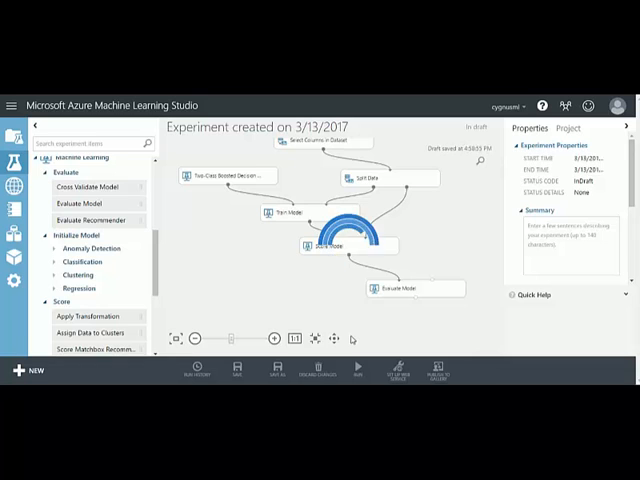
{"action": "left_click", "coordinate": [356, 366]}
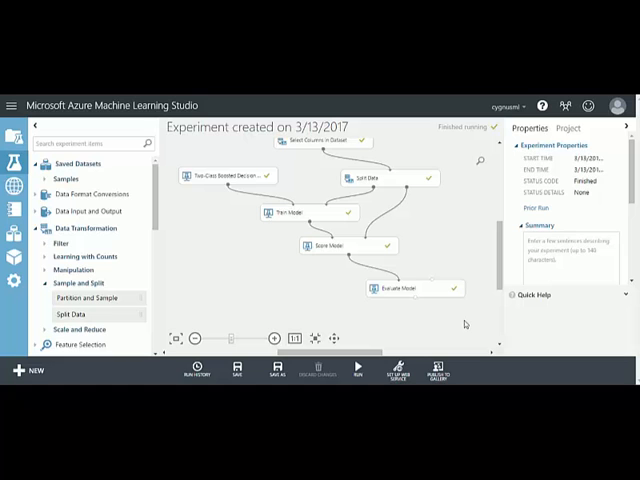
{"action": "right_click", "coordinate": [410, 289]}
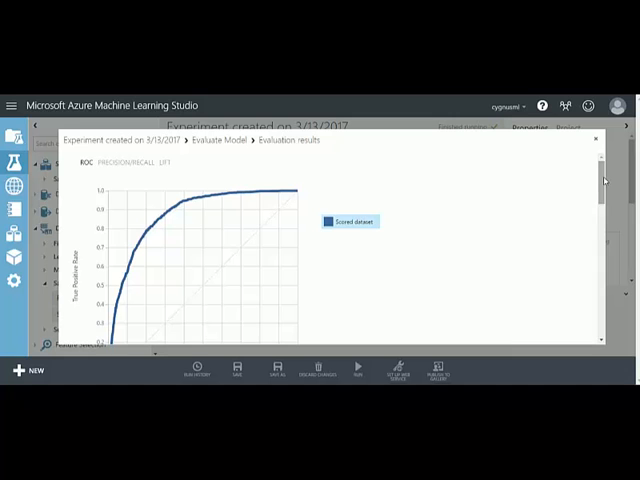
- Scroll through Evaluate Model's ROC chart of true versus false positive rate
{"action": "scroll", "scroll_direction": "down", "scroll_amount": 3}
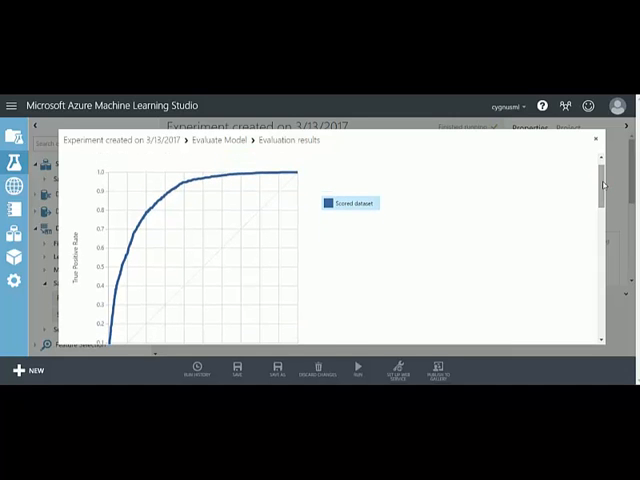
{"action": "mouse_move", "coordinate": [261, 319]}
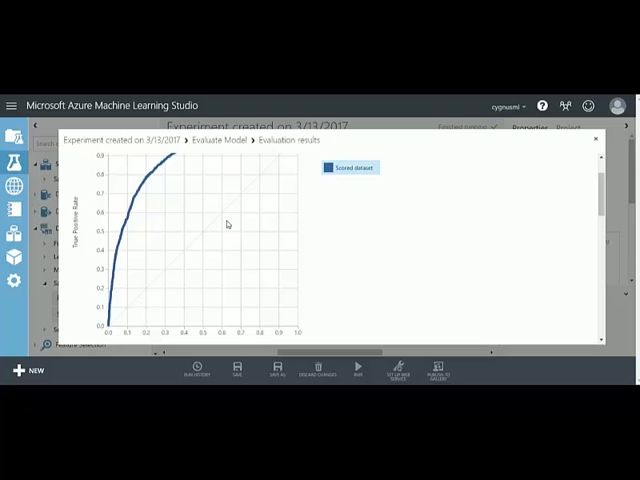
{"action": "mouse_move", "coordinate": [285, 157]}
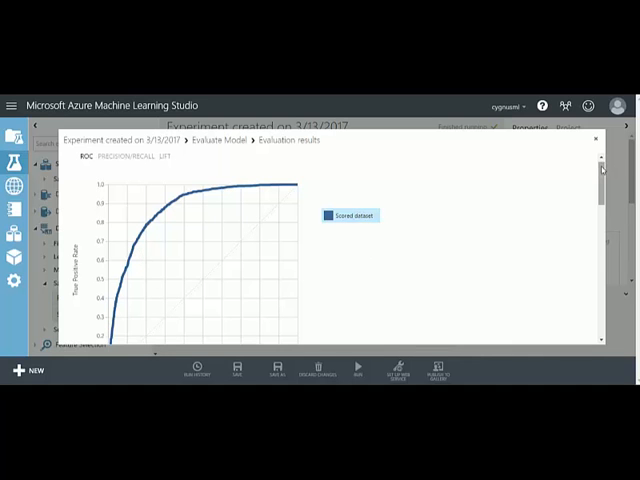
{"action": "scroll", "scroll_direction": "down", "scroll_amount": 3}
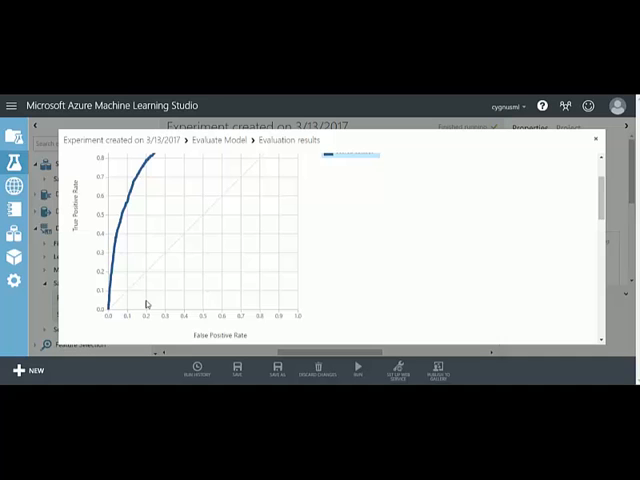
{"action": "mouse_move", "coordinate": [304, 215]}
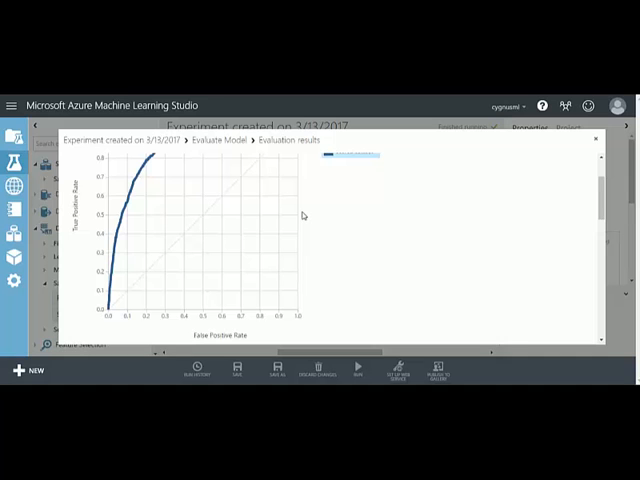
{"action": "mouse_move", "coordinate": [564, 209]}
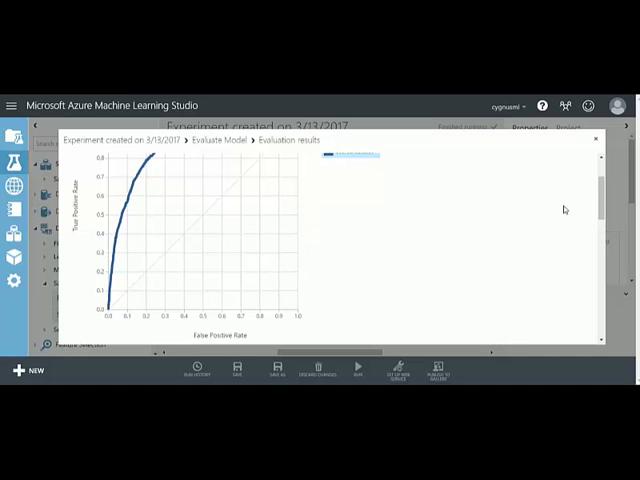